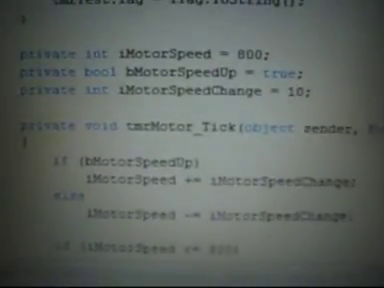
pyautogui.scroll(-3)
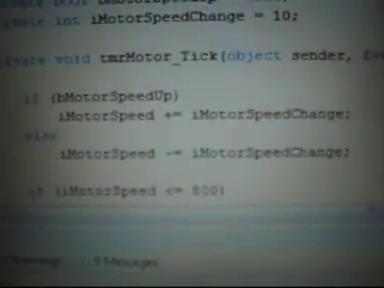